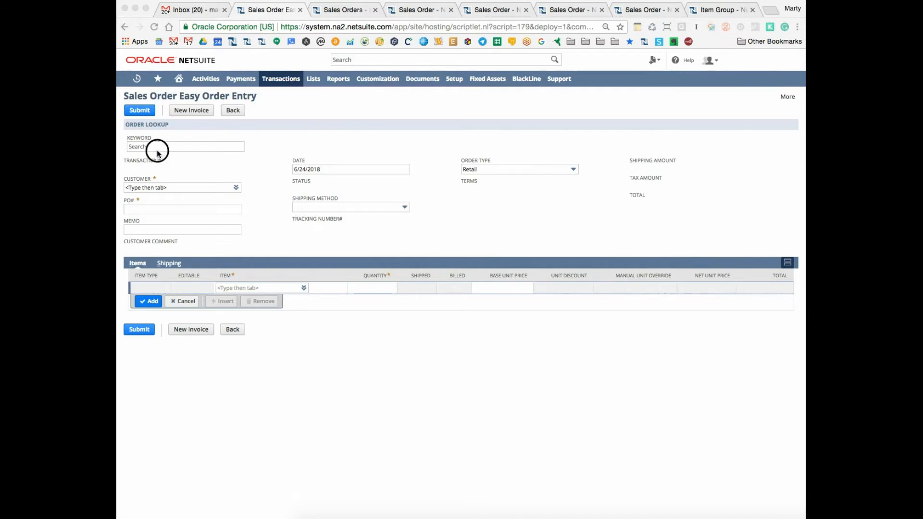
# Search Easy Order Entry by keyword 'Prolecto TEST Entity' to list its matching orders.
pyautogui.write('Prolecto TEST Entity')
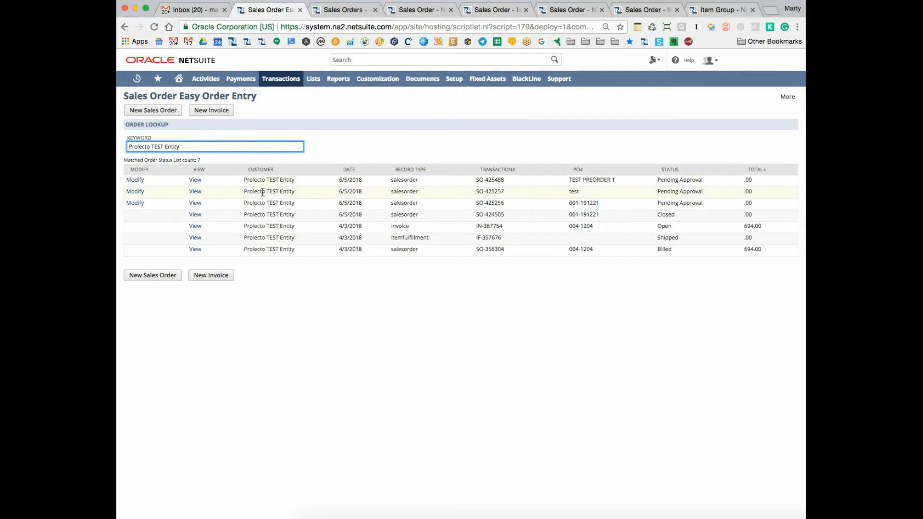
pyautogui.moveTo(398, 203)
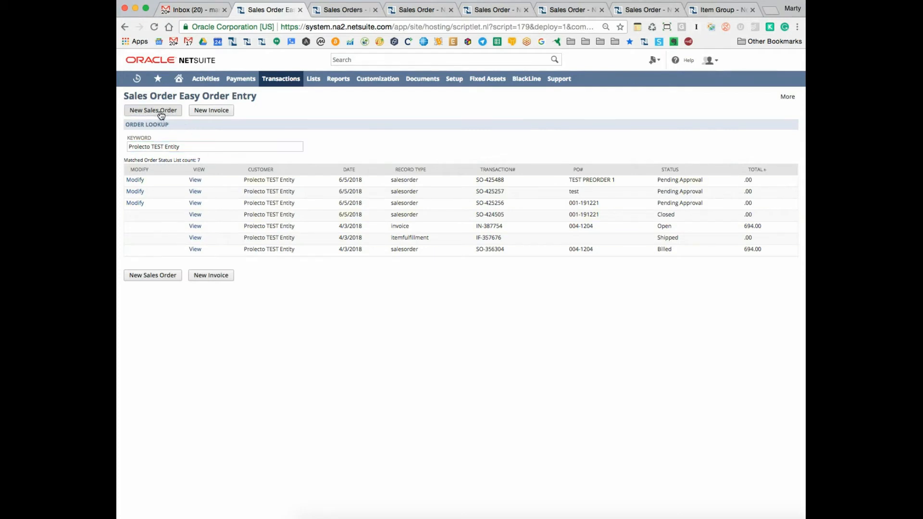
# Create a new sales order for customer Prolecto TEST Entity with memo 'Demonstration Easy order'.
pyautogui.click(153, 109)
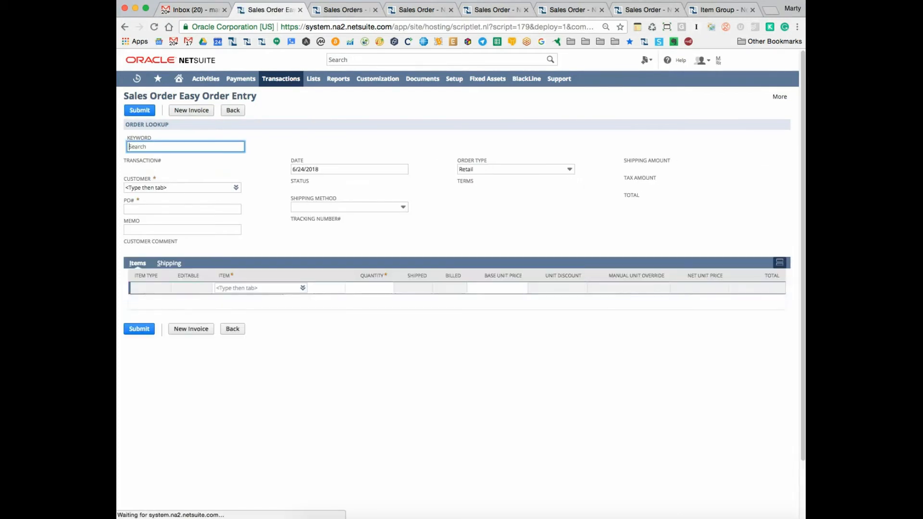
pyautogui.write('project')
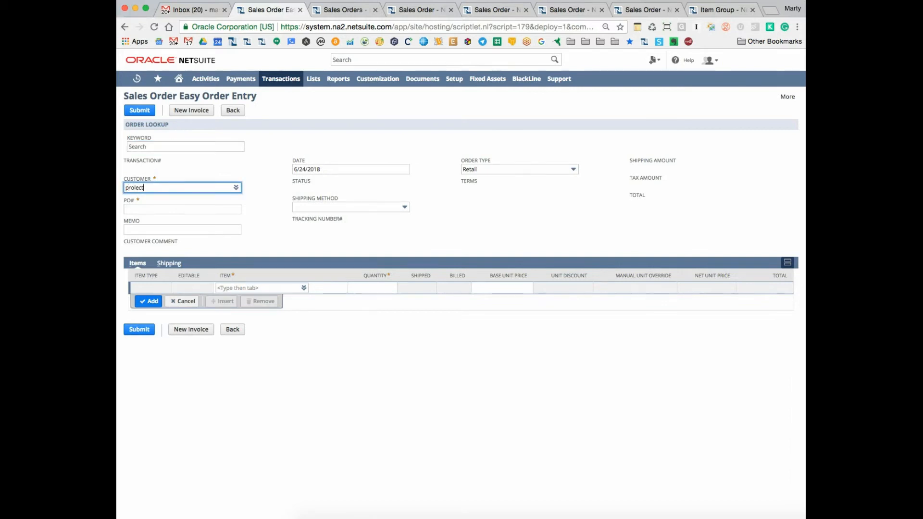
pyautogui.write('projecto')
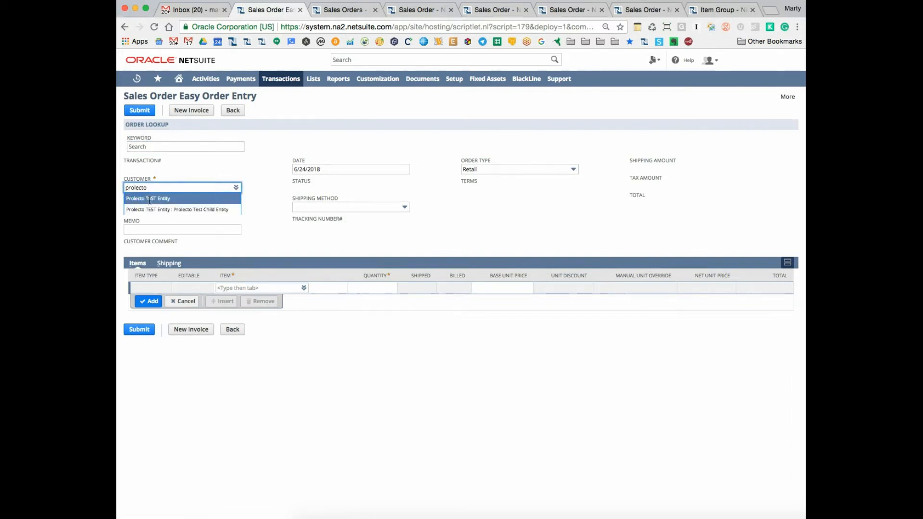
pyautogui.click(148, 198)
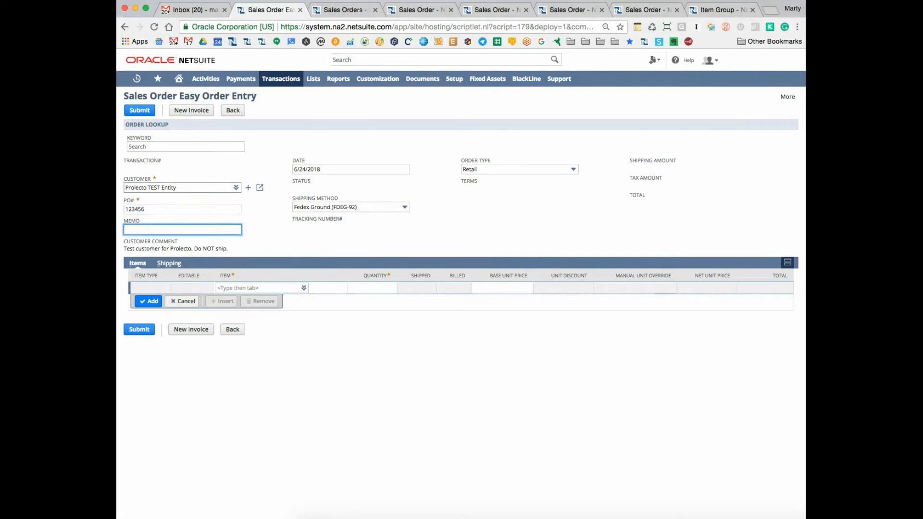
pyautogui.write('Demonst')
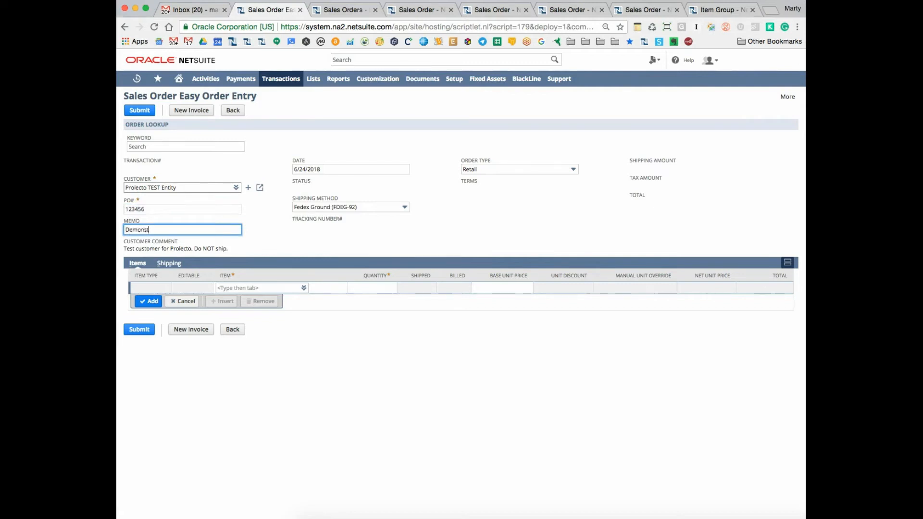
pyautogui.write('ration E')
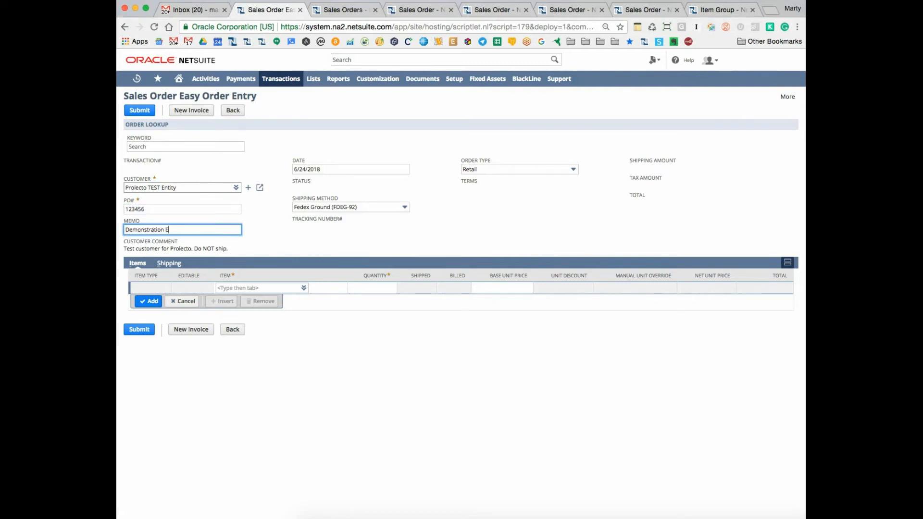
pyautogui.write('asy order')
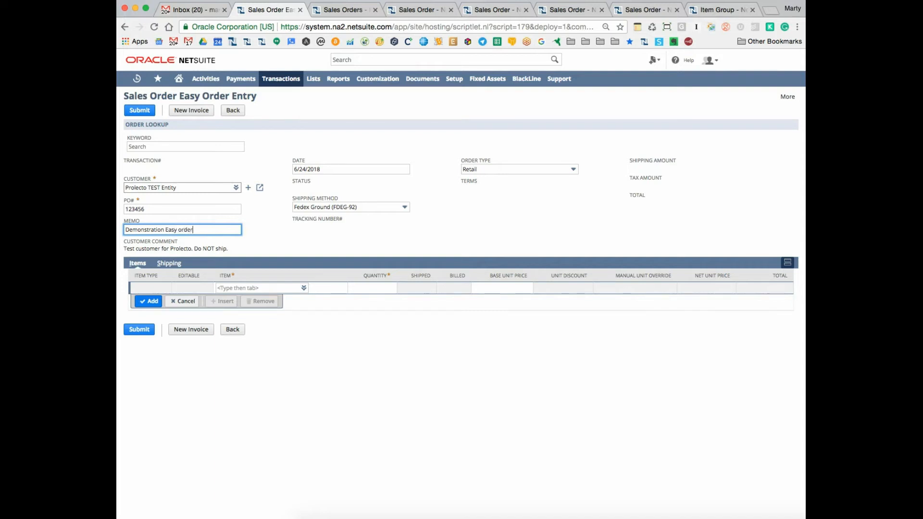
# Add item group 4K1157-0EN0 at quantity 2 as the first order line.
pyautogui.click(351, 170)
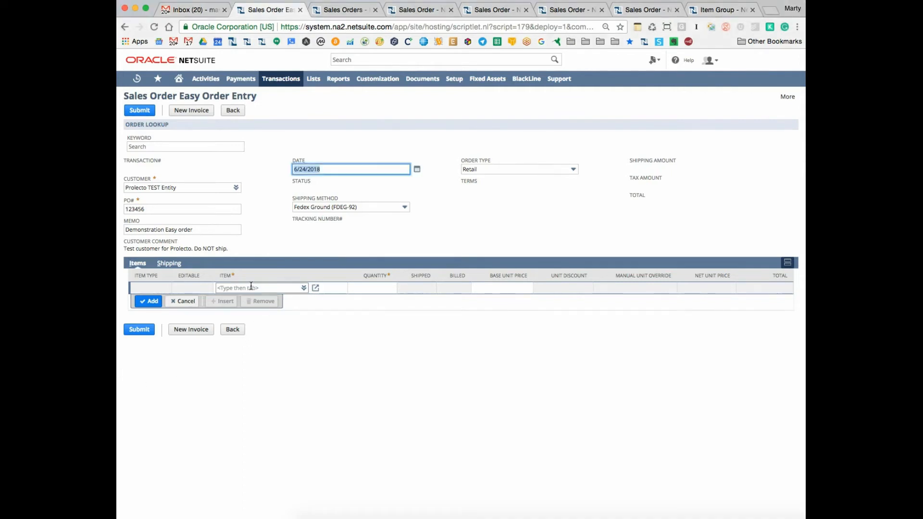
pyautogui.write('2')
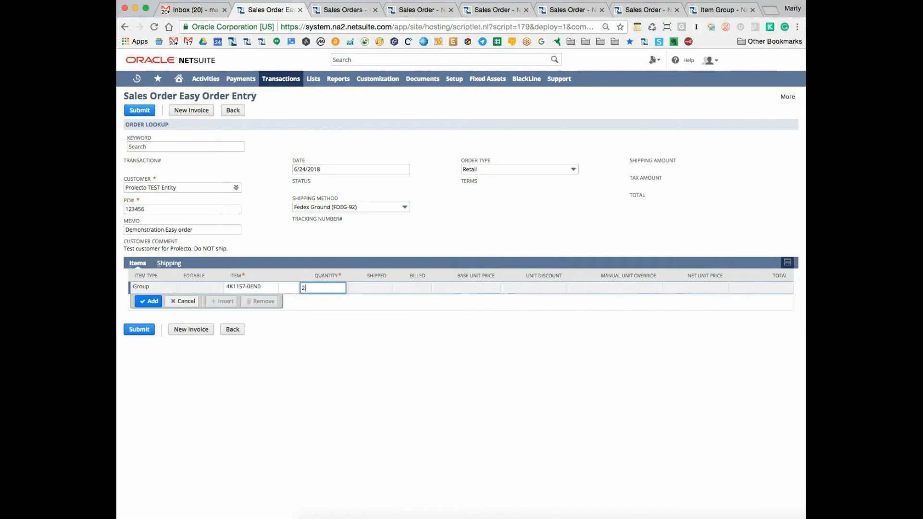
pyautogui.click(149, 301)
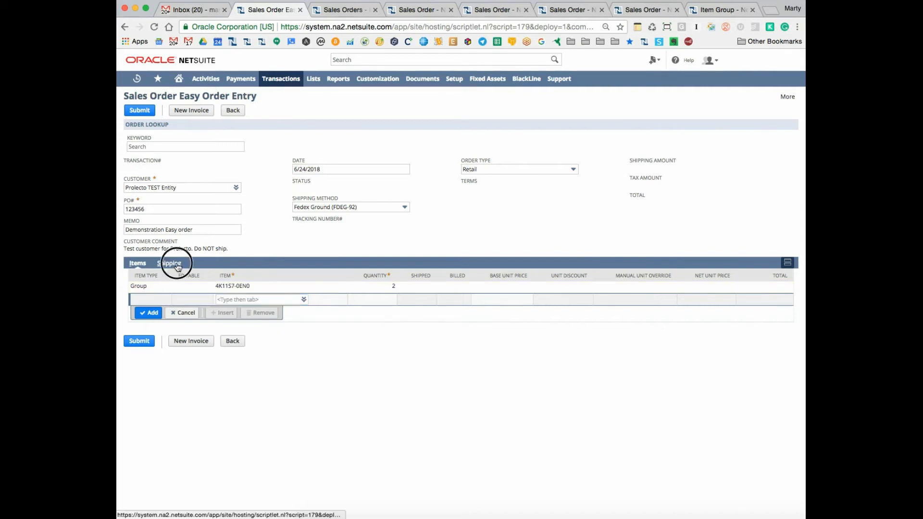
# Set the order's ship date to 6/25/2018 and ship cost to 12.00.
pyautogui.click(168, 264)
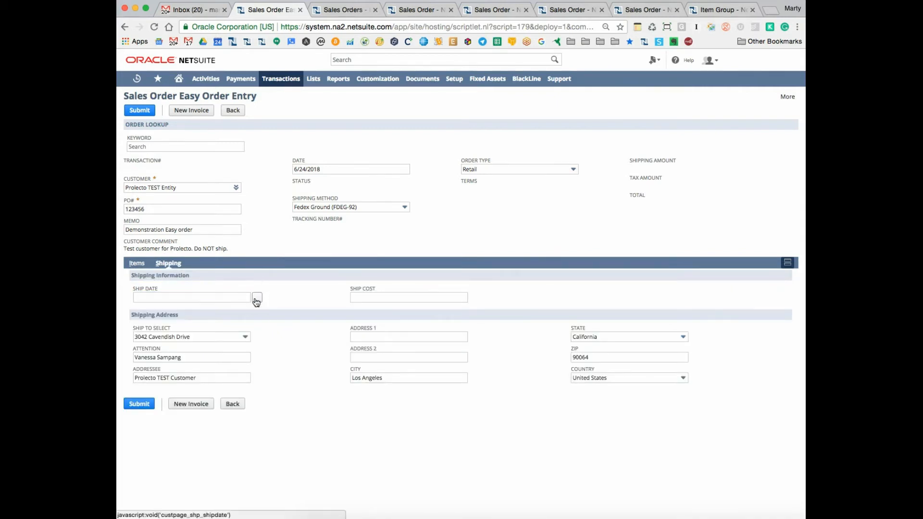
pyautogui.write('6/25/2018')
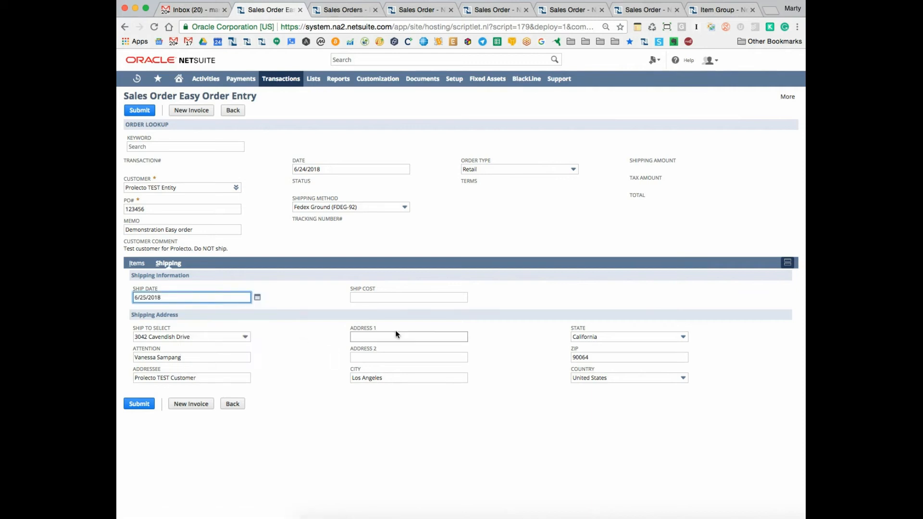
pyautogui.write('12.00')
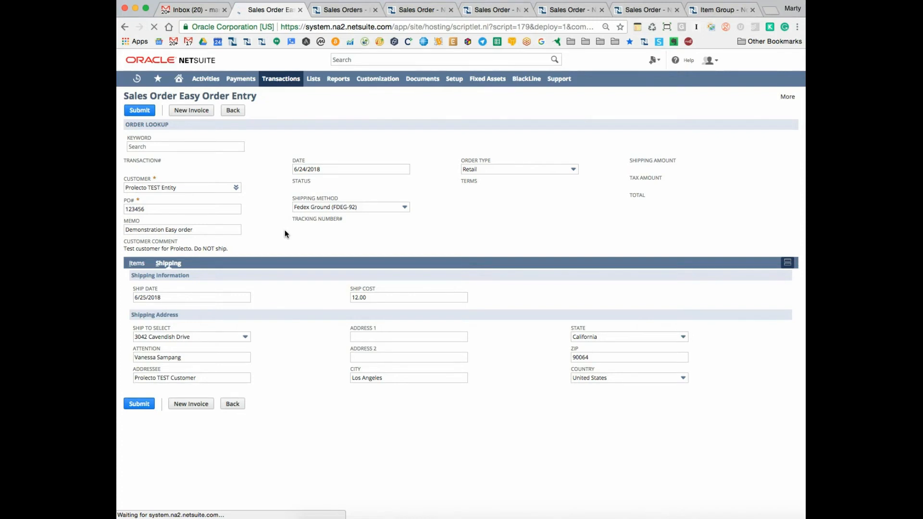
# Submit the order, saved as SO-448138 Pending Approval, and select its transaction number.
pyautogui.click(138, 110)
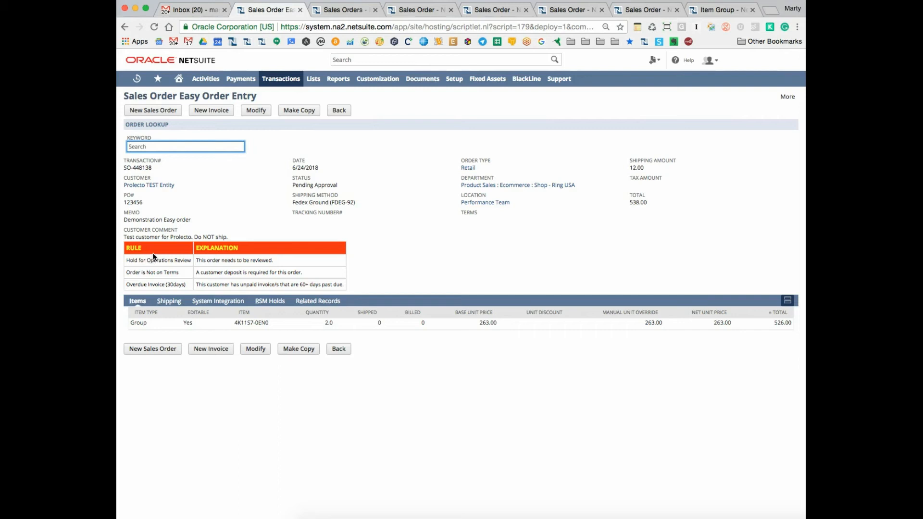
pyautogui.moveTo(178, 270)
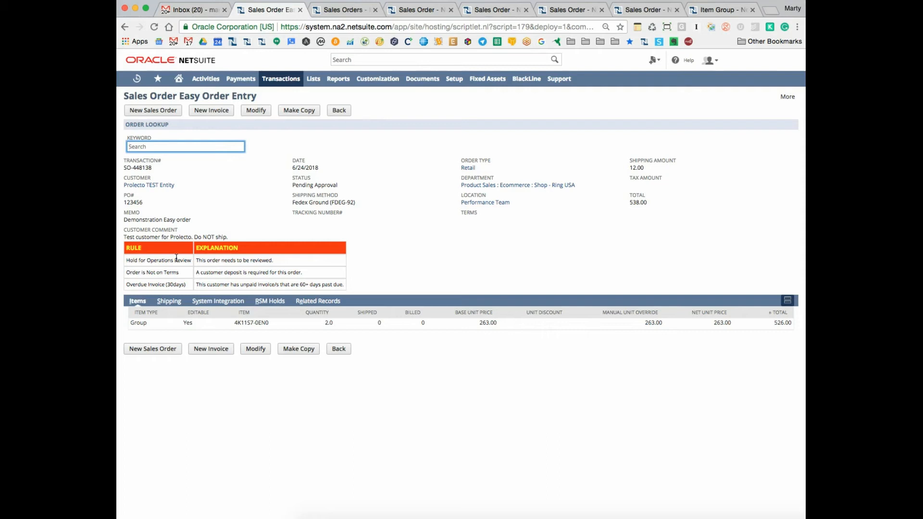
pyautogui.moveTo(413, 326)
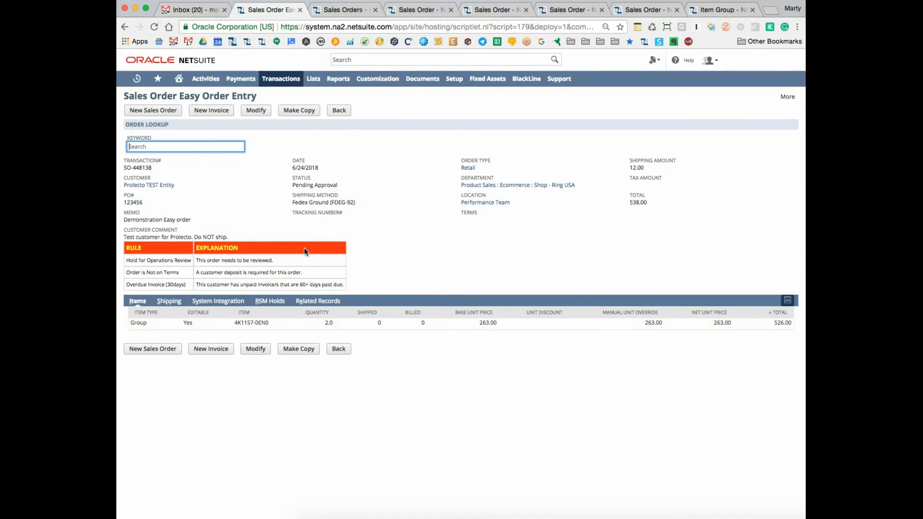
pyautogui.moveTo(163, 198)
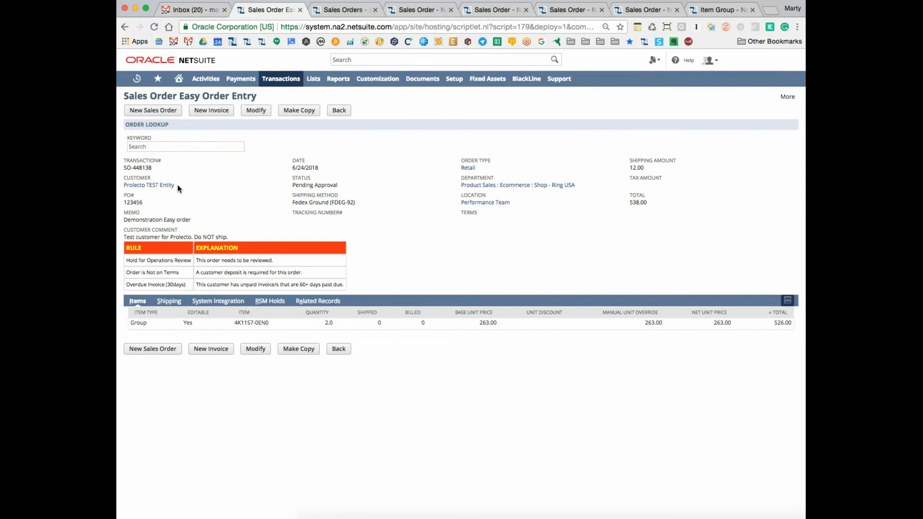
pyautogui.doubleClick(138, 167)
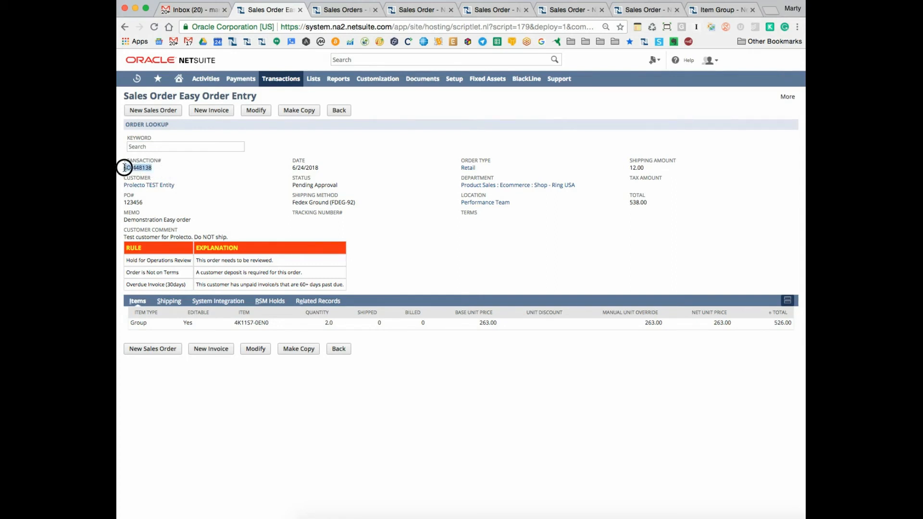
# Find SO-448138 via global search and review its six component item lines totaling 526.00.
pyautogui.click(442, 59)
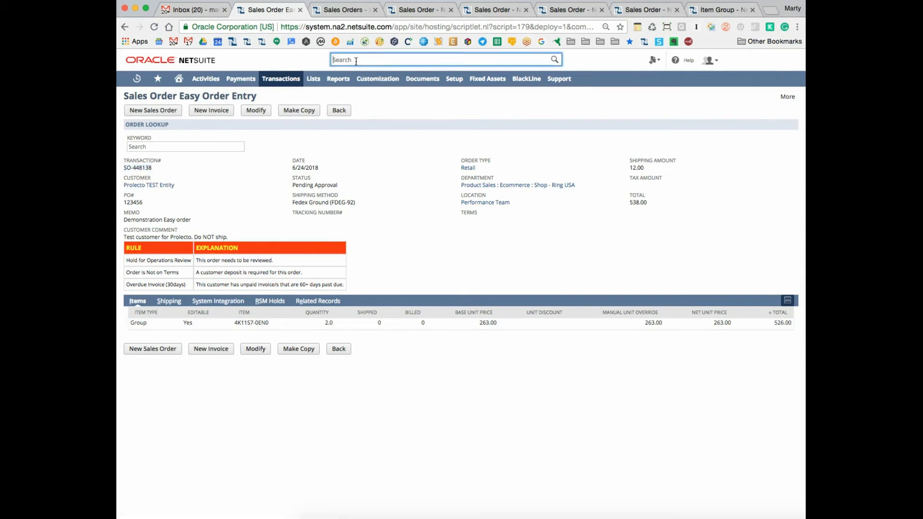
pyautogui.write('SO-448138')
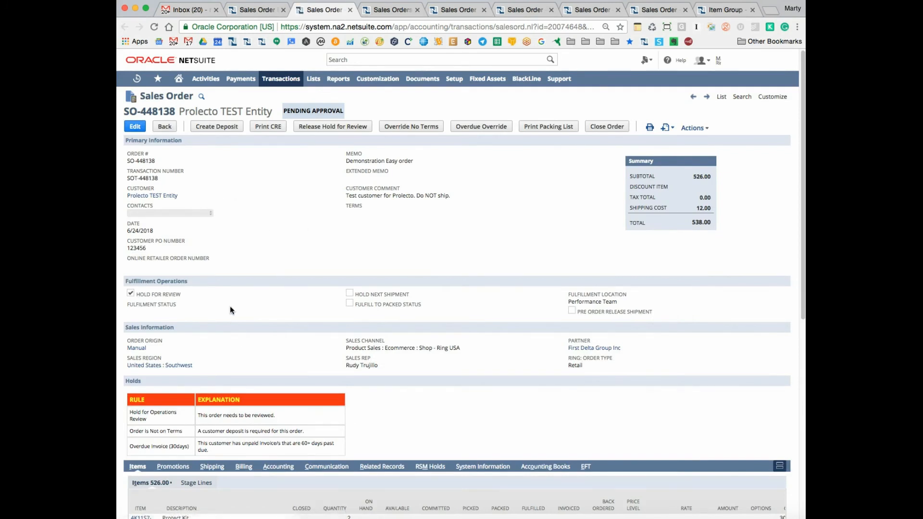
pyautogui.moveTo(318, 253)
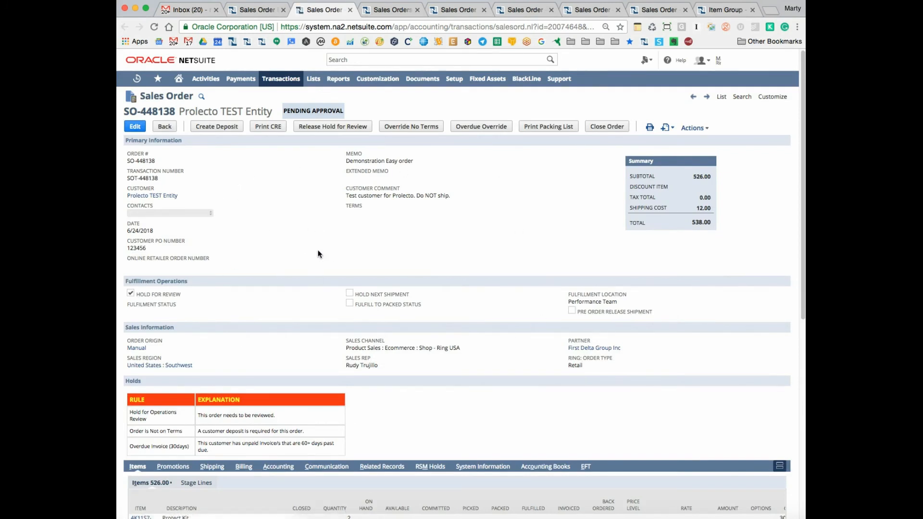
pyautogui.scroll(-3)
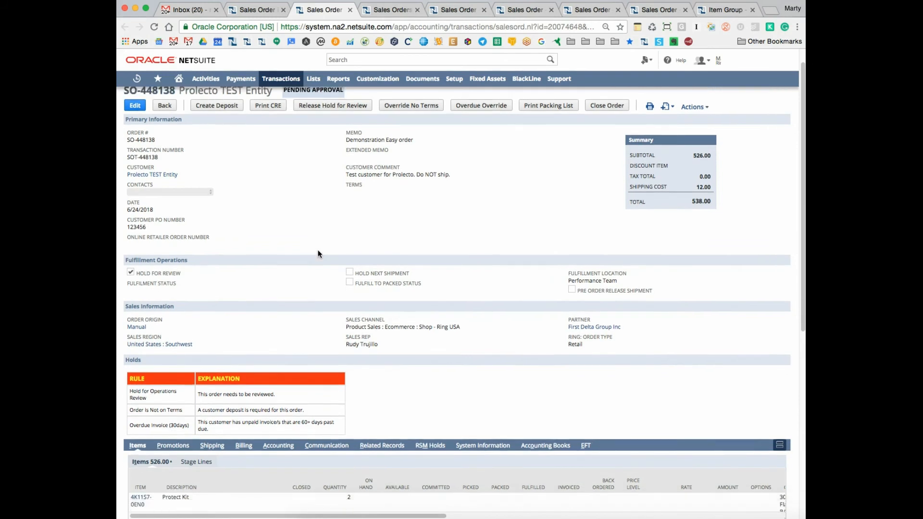
pyautogui.scroll(-3)
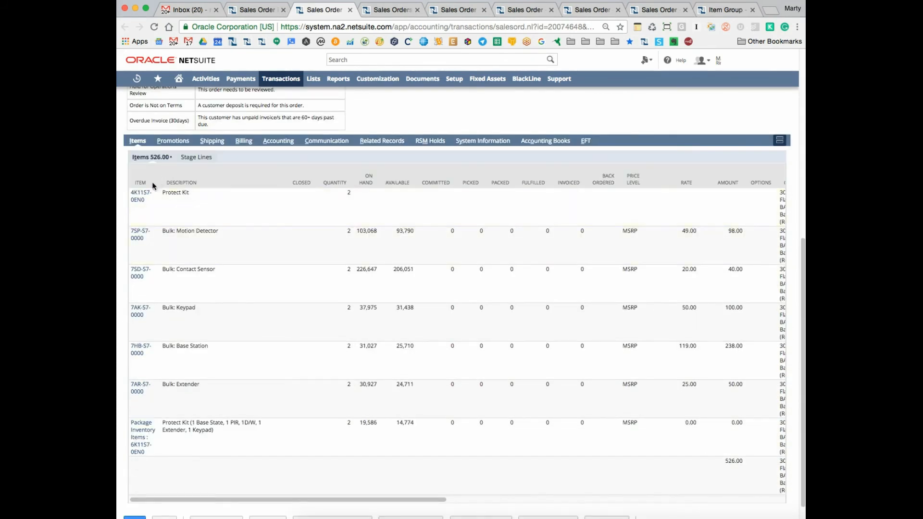
pyautogui.moveTo(405, 398)
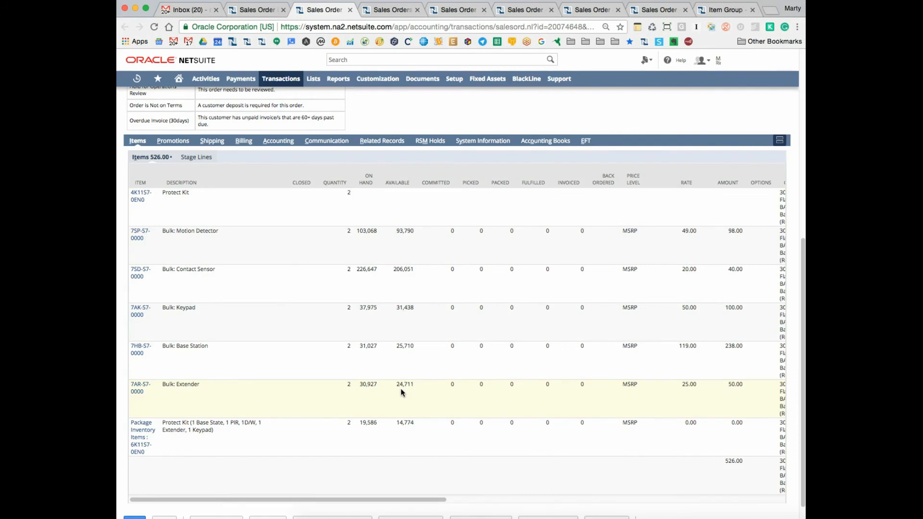
pyautogui.moveTo(344, 393)
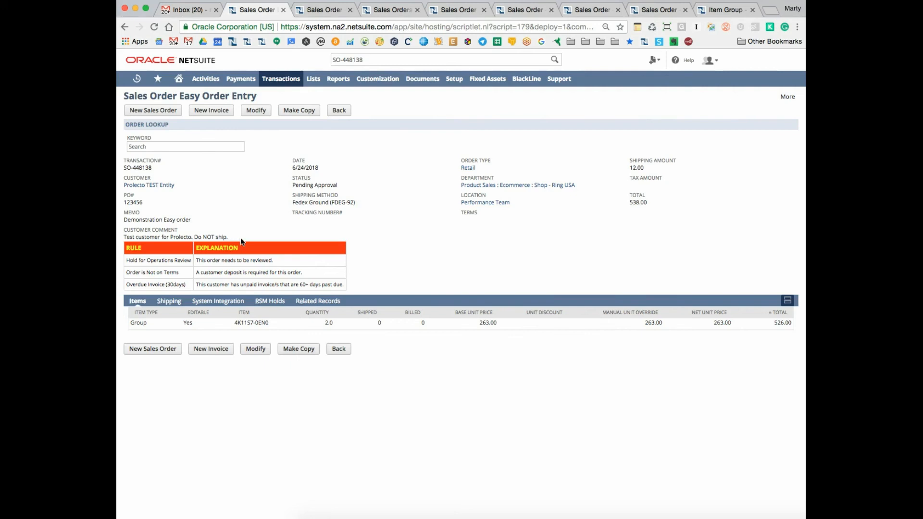
# Switch through Shipping and System Integration to the RSM Holds results listing three failed rules.
pyautogui.click(169, 301)
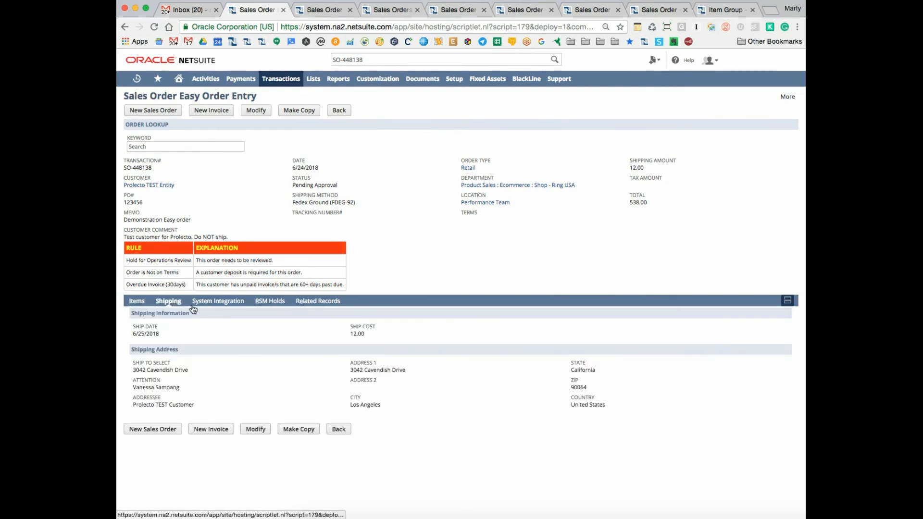
pyautogui.click(218, 301)
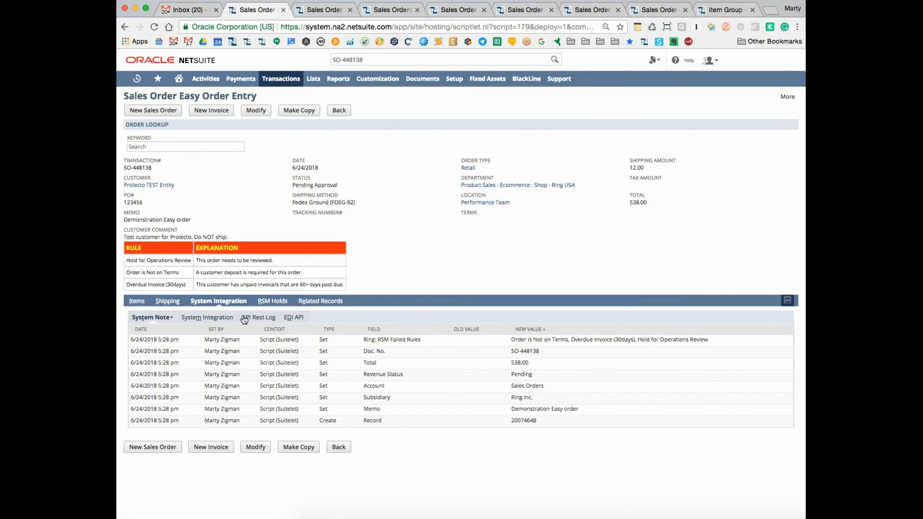
pyautogui.click(269, 301)
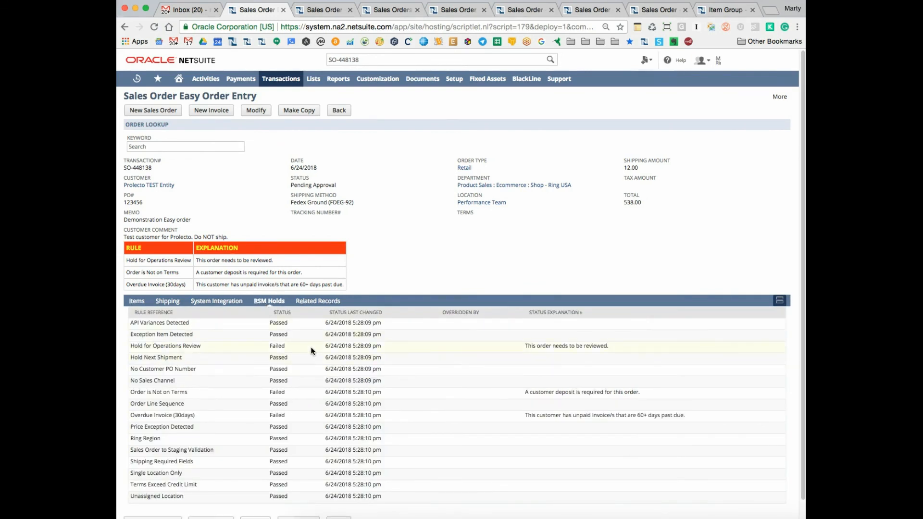
pyautogui.scroll(-3)
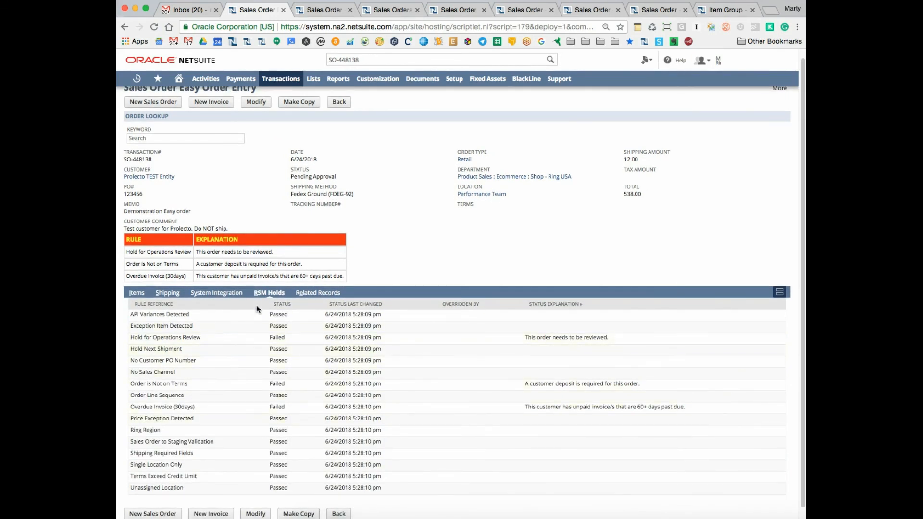
pyautogui.moveTo(247, 295)
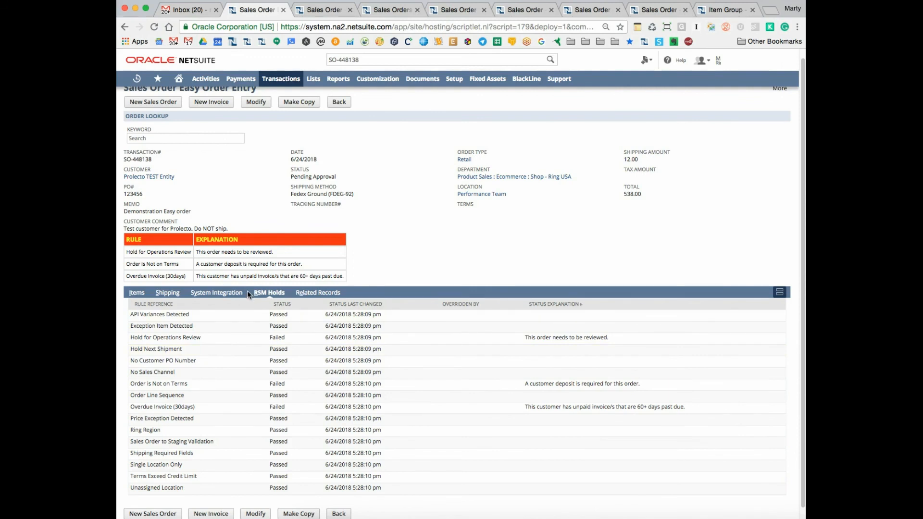